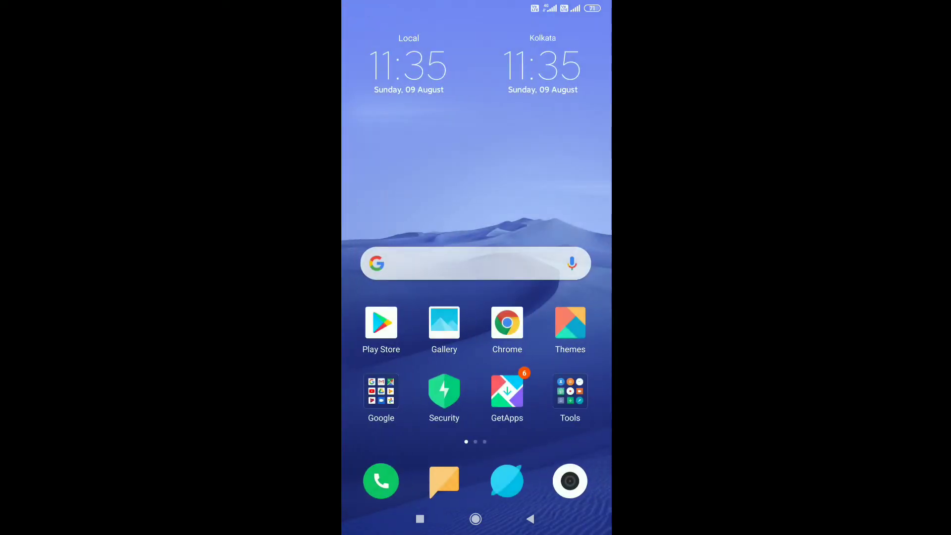
# Step: Search Instagram for 'payc' to find the pay_cue business profile
pyautogui.hscroll(-3)
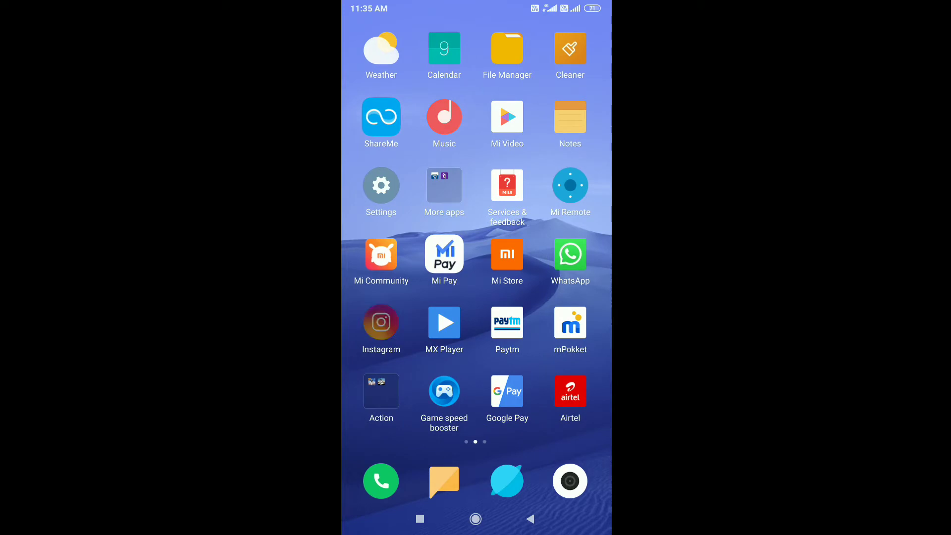
pyautogui.click(380, 322)
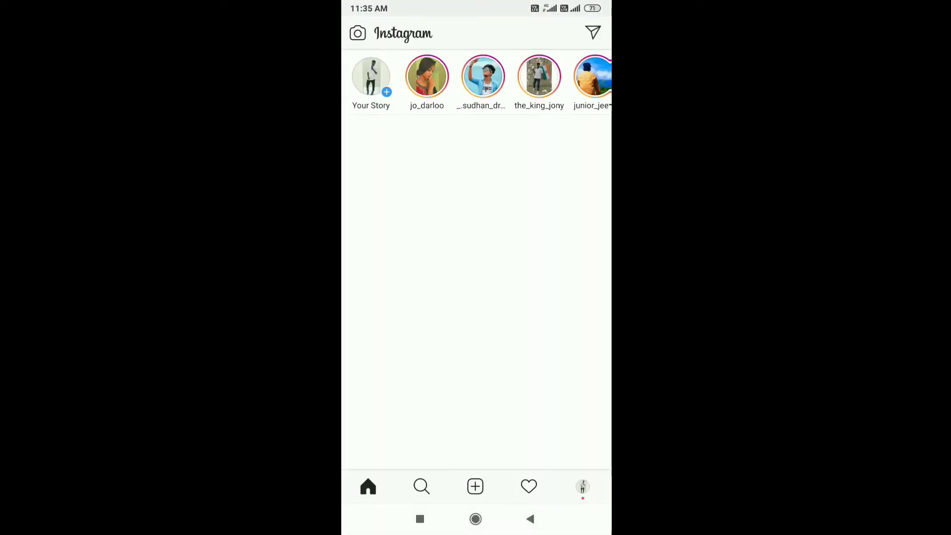
pyautogui.click(421, 485)
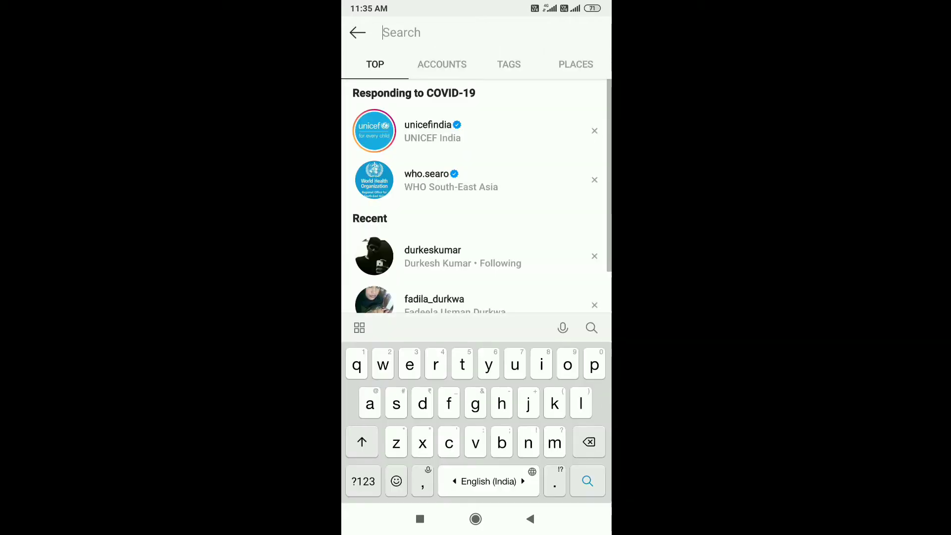
pyautogui.write('payc')
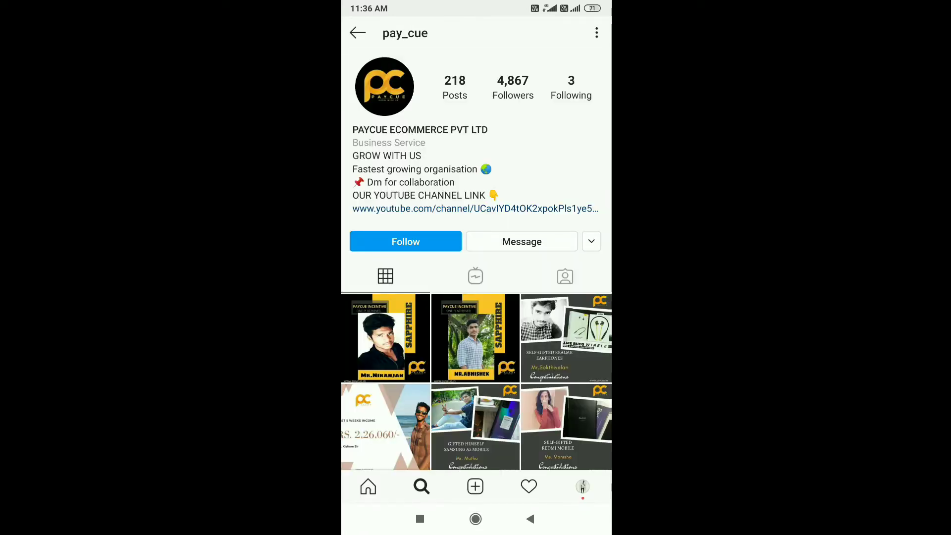
pyautogui.scroll(3)
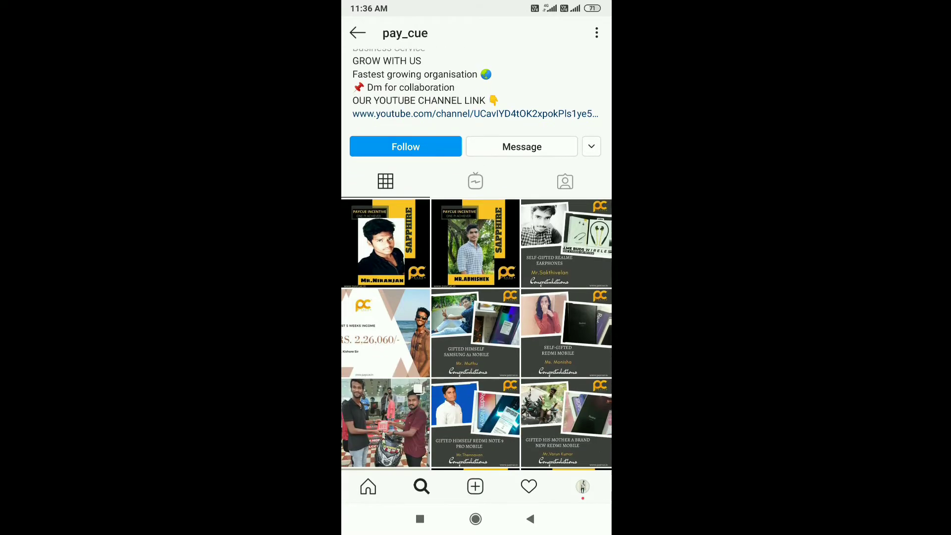
pyautogui.scroll(-3)
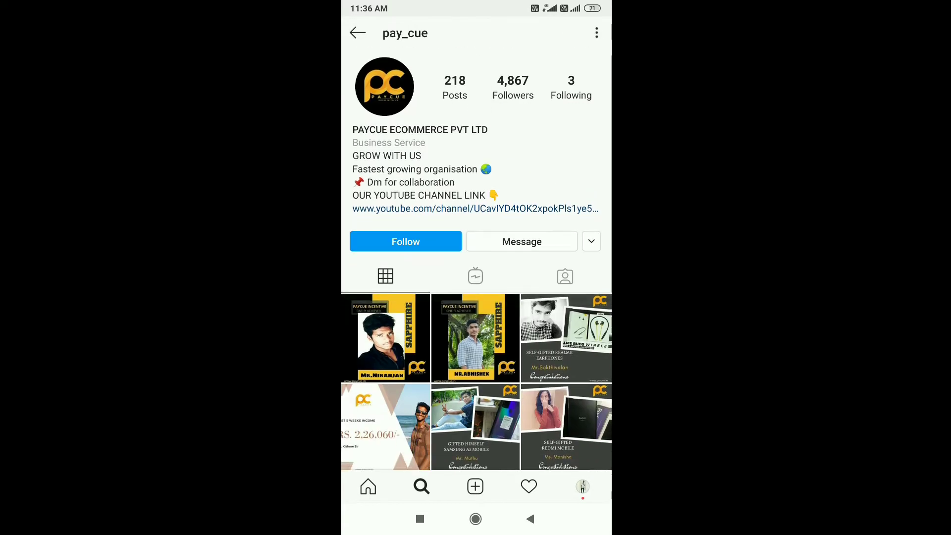
pyautogui.click(405, 241)
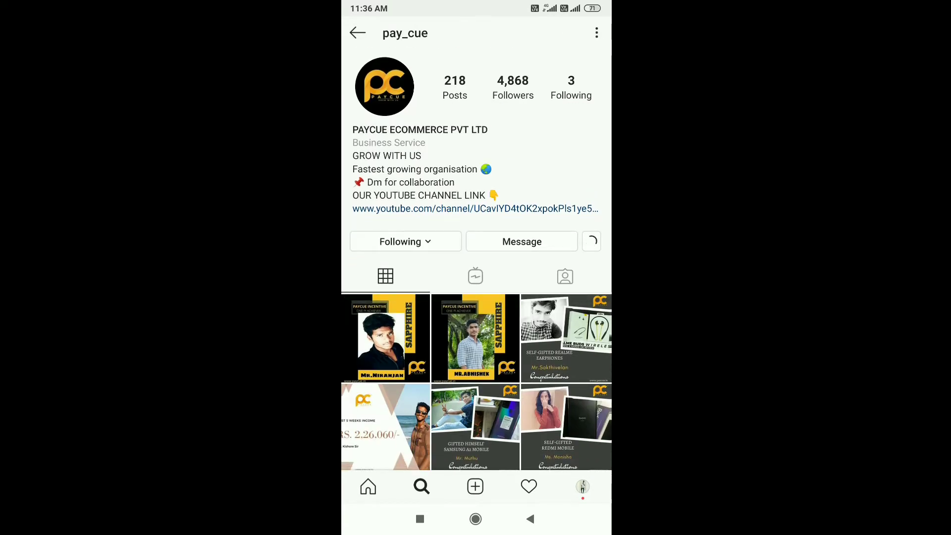
pyautogui.click(591, 241)
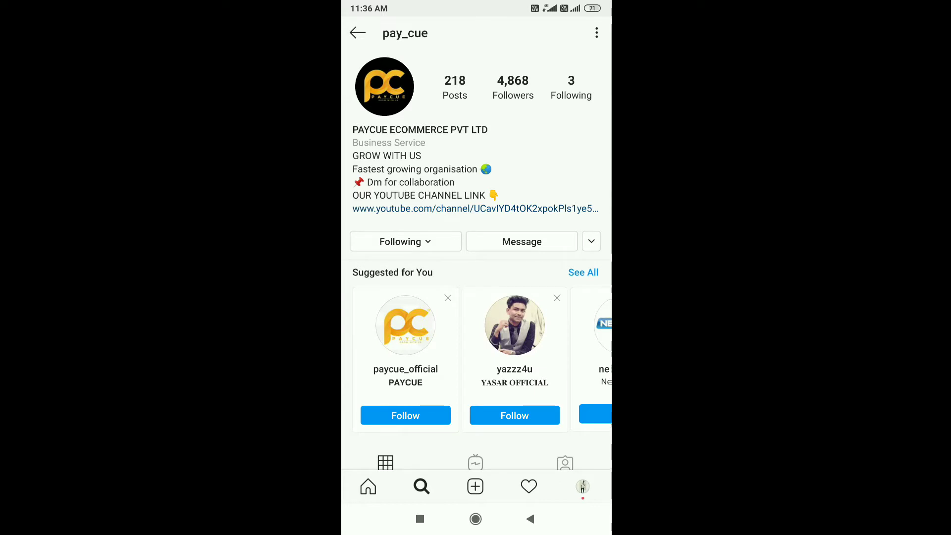
pyautogui.click(571, 87)
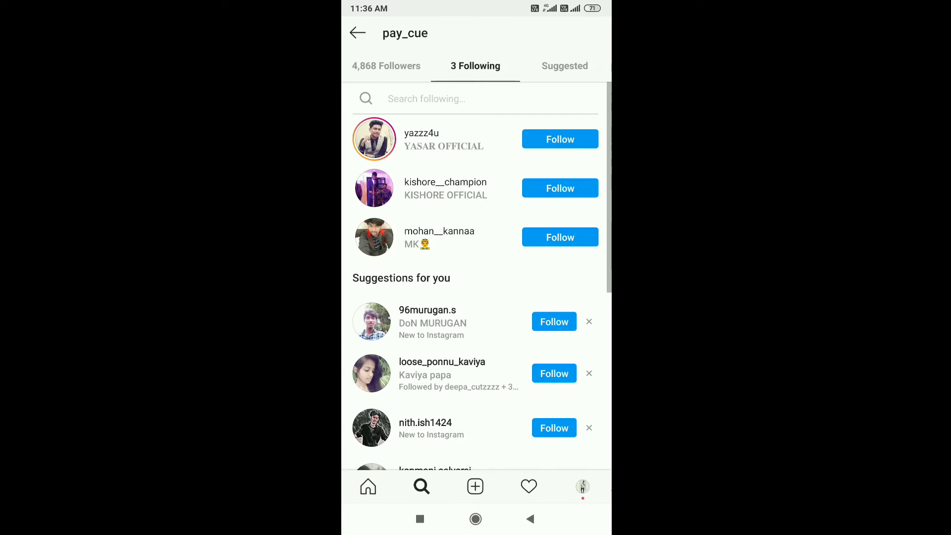
pyautogui.click(385, 65)
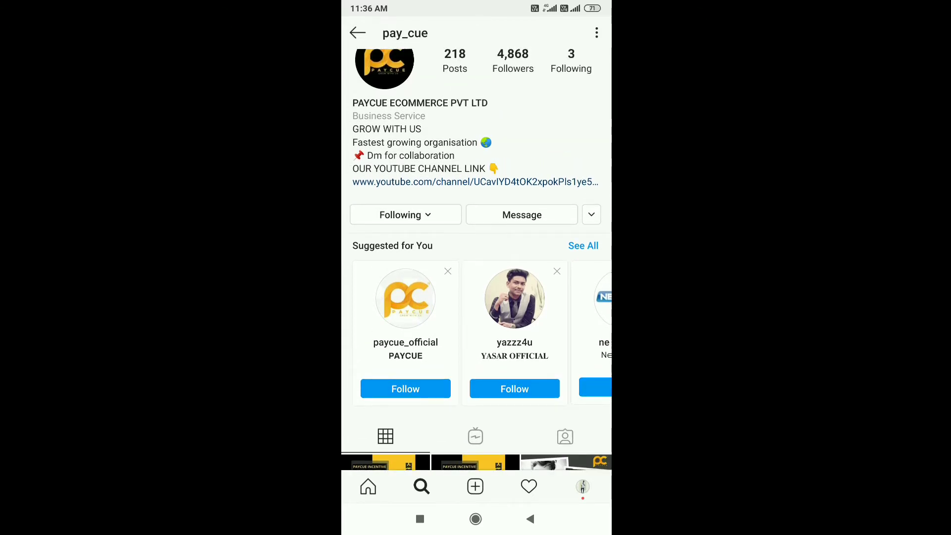
pyautogui.scroll(-3)
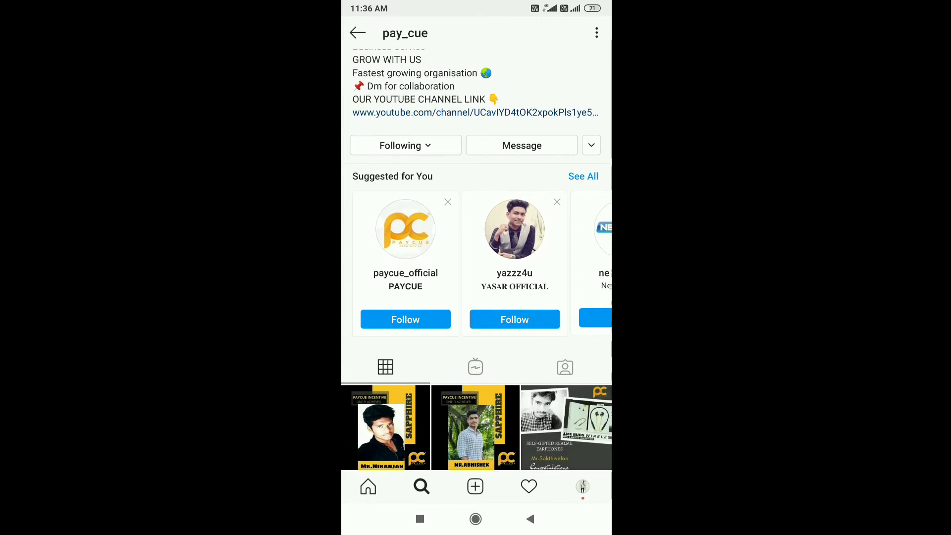
# Step: Like the Mr.Niranjan Sapphire post and the Kishore income post, then return to the profile
pyautogui.click(385, 426)
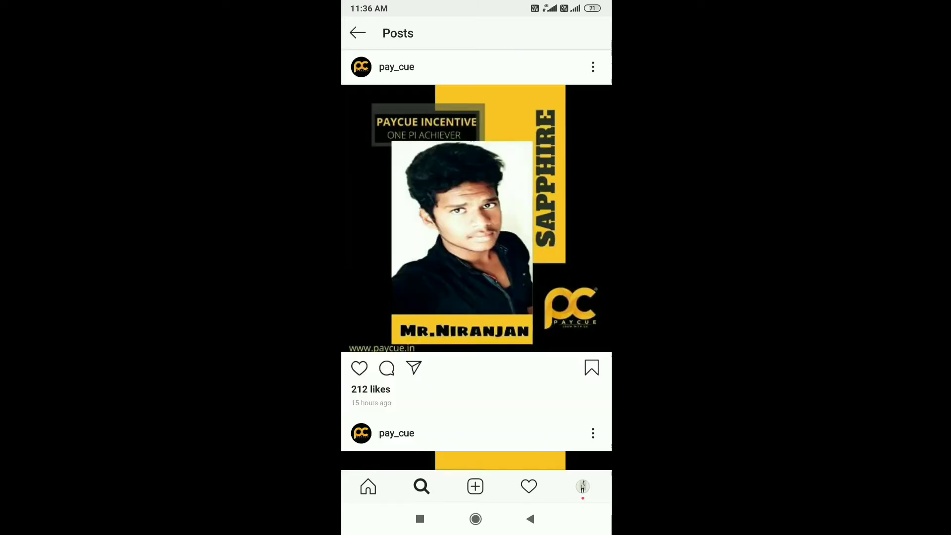
pyautogui.click(358, 369)
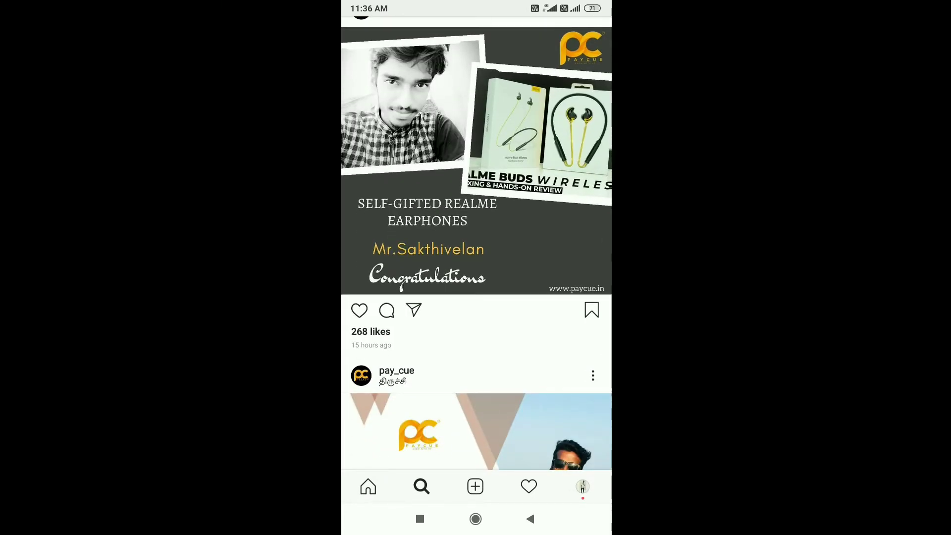
pyautogui.scroll(-3)
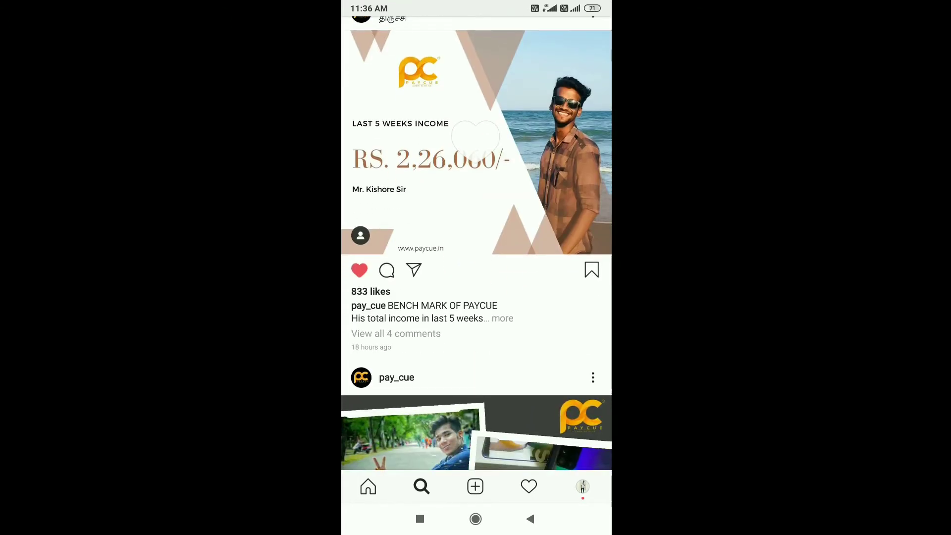
pyautogui.scroll(-3)
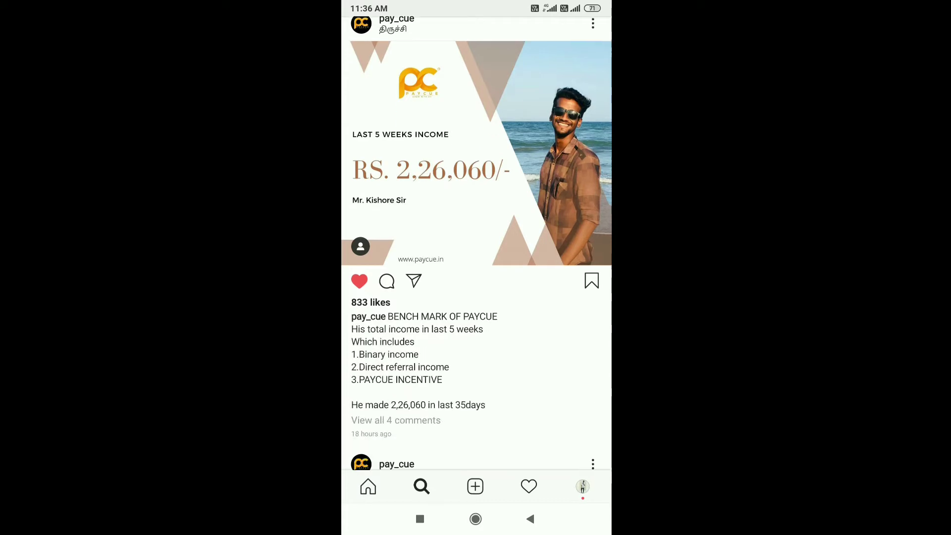
pyautogui.scroll(3)
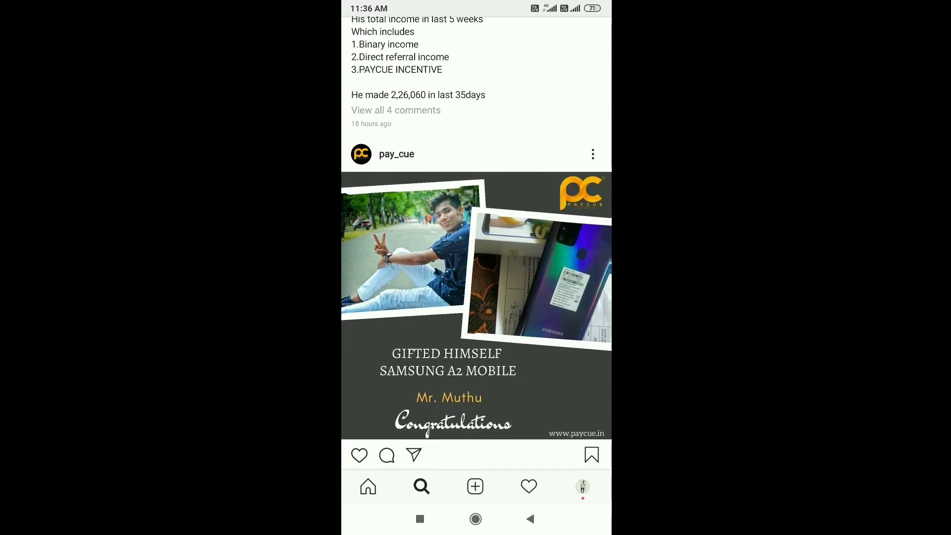
pyautogui.scroll(-3)
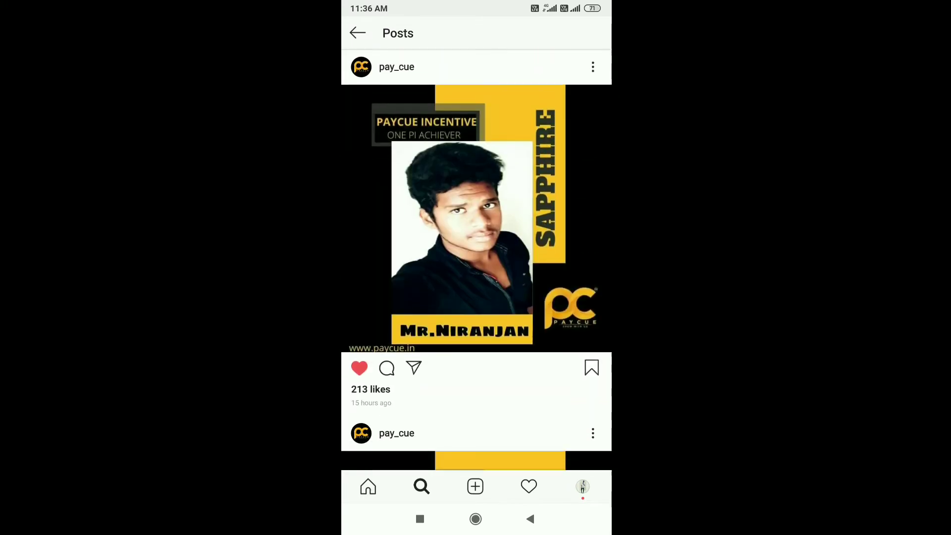
pyautogui.click(396, 66)
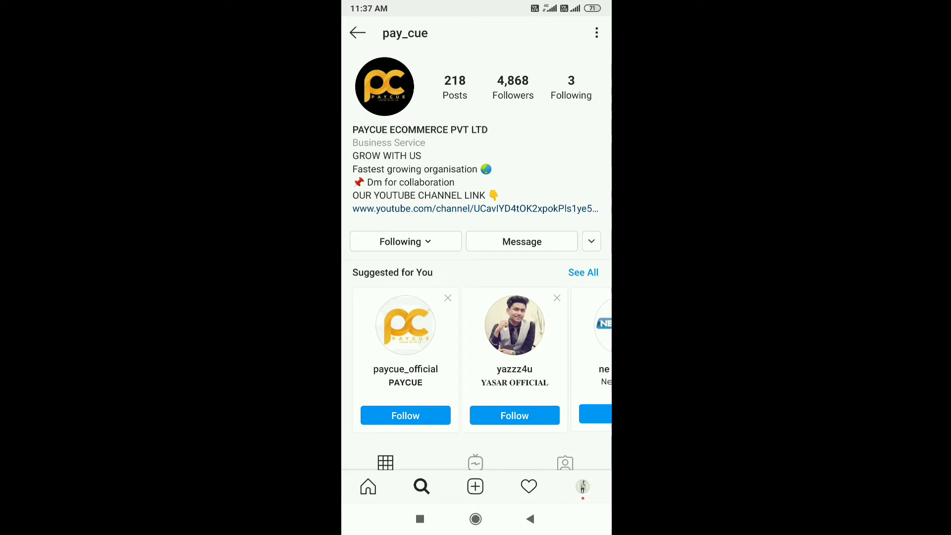
# Step: Leave Instagram for Chrome, landing on the Ministry of Corporate Affairs login page
pyautogui.click(474, 209)
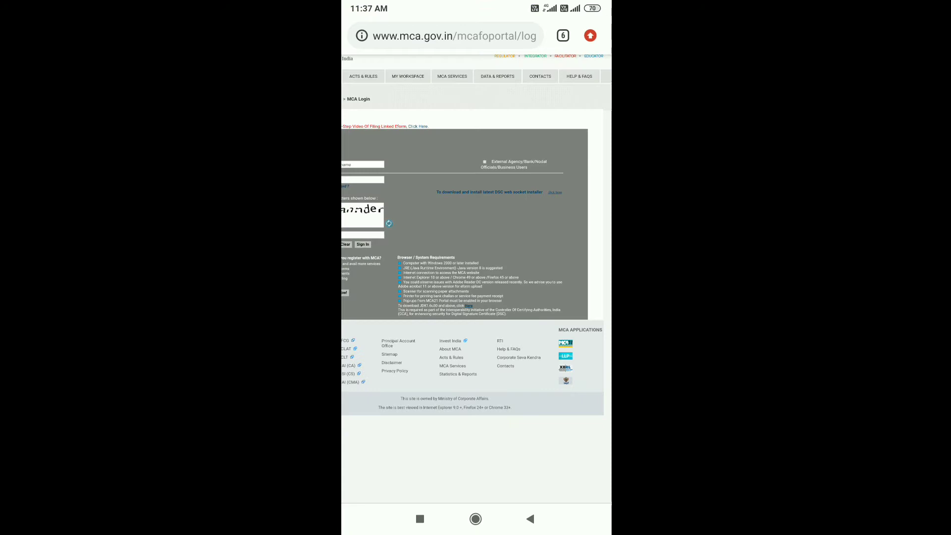
# Step: Switch to the paycue.in tab and scroll its home page, dismissing the translation offer
pyautogui.click(596, 35)
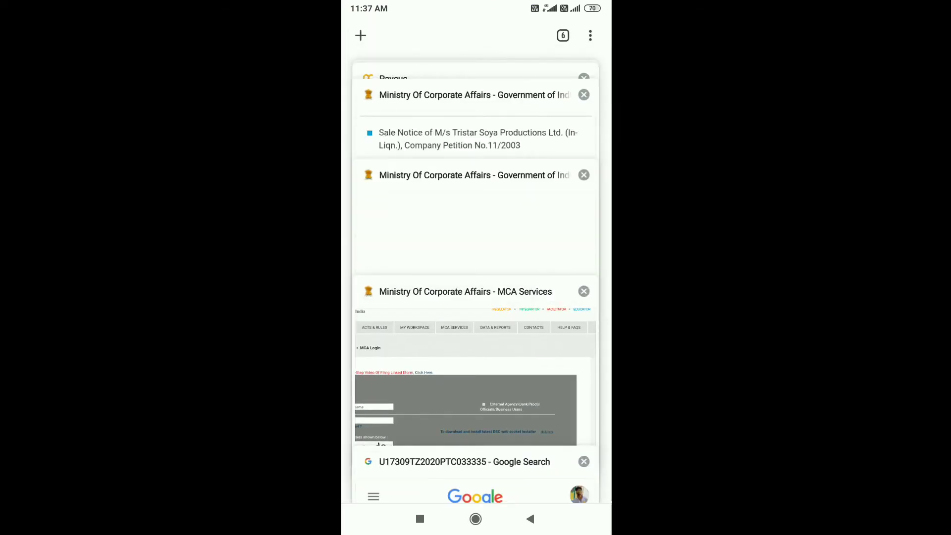
pyautogui.click(393, 77)
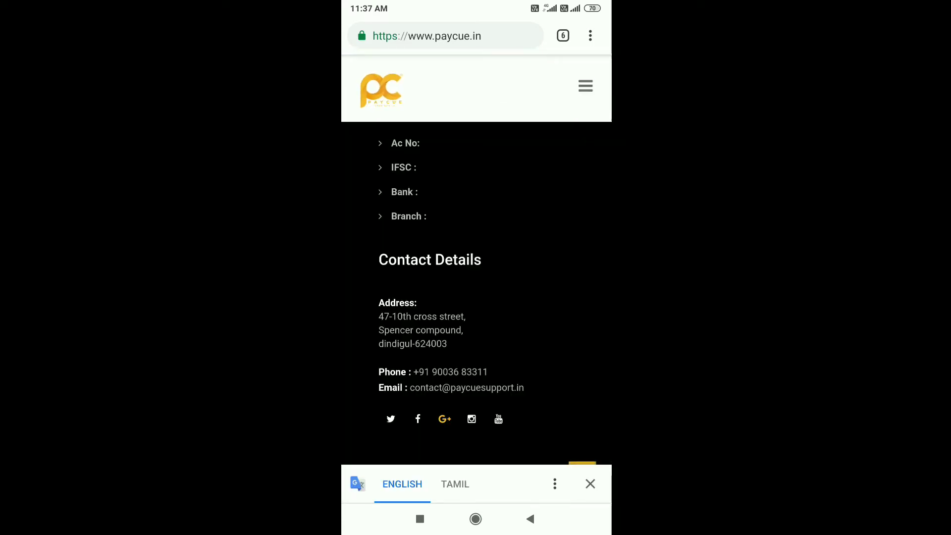
pyautogui.scroll(3)
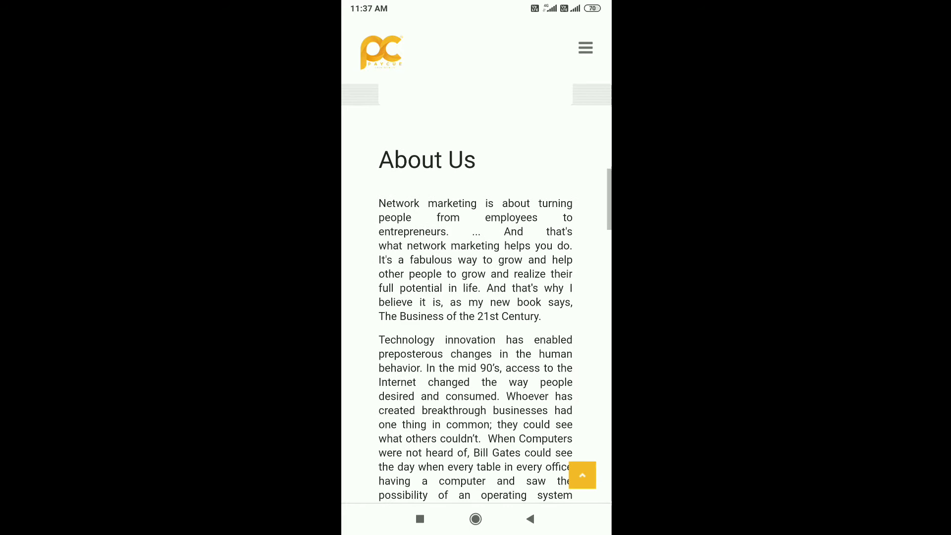
pyautogui.scroll(-3)
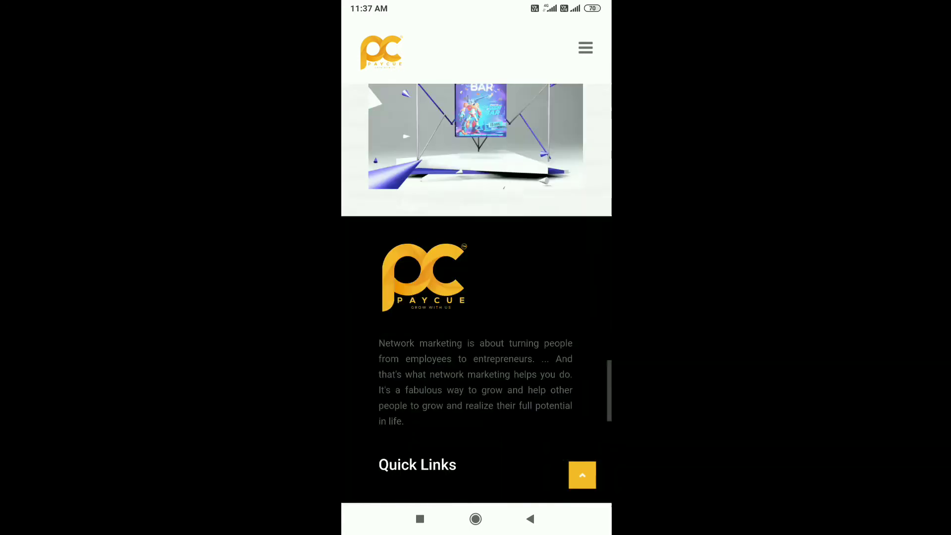
pyautogui.scroll(-3)
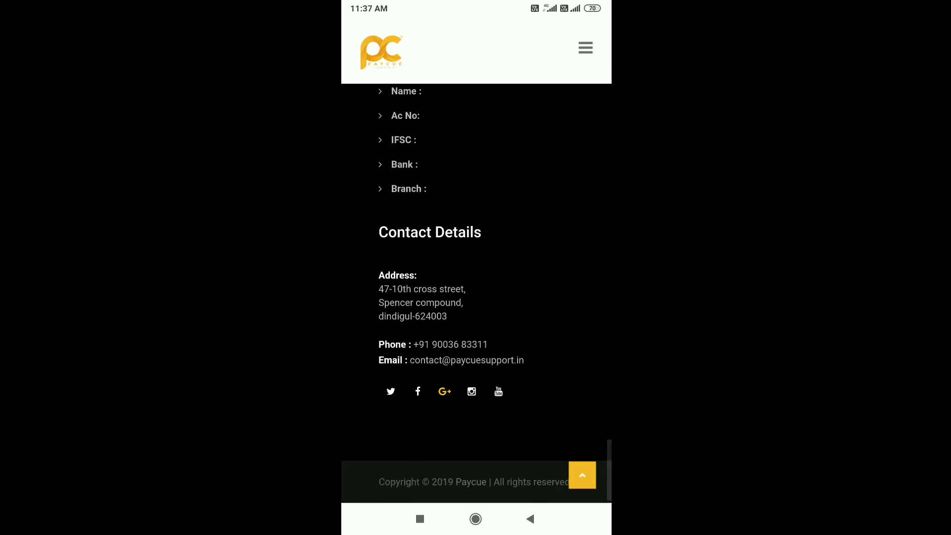
pyautogui.scroll(-3)
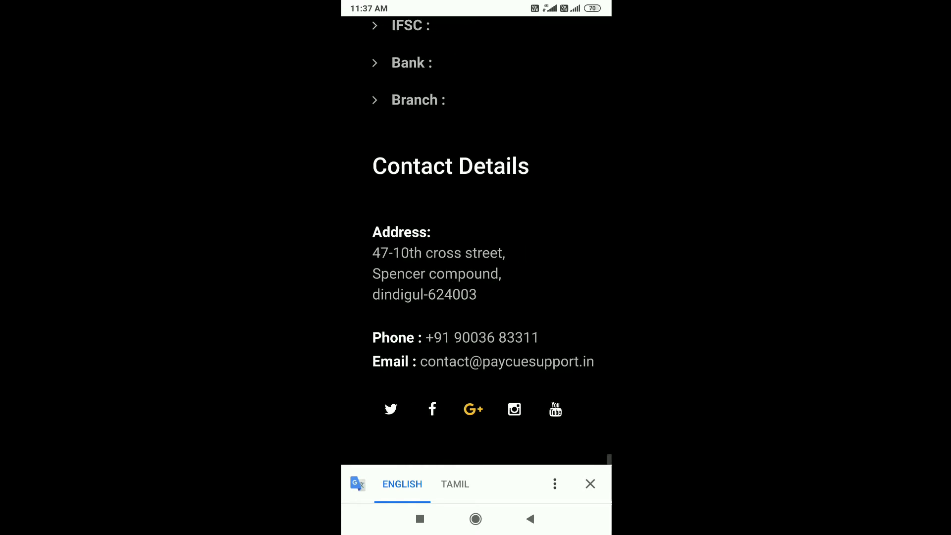
pyautogui.click(589, 485)
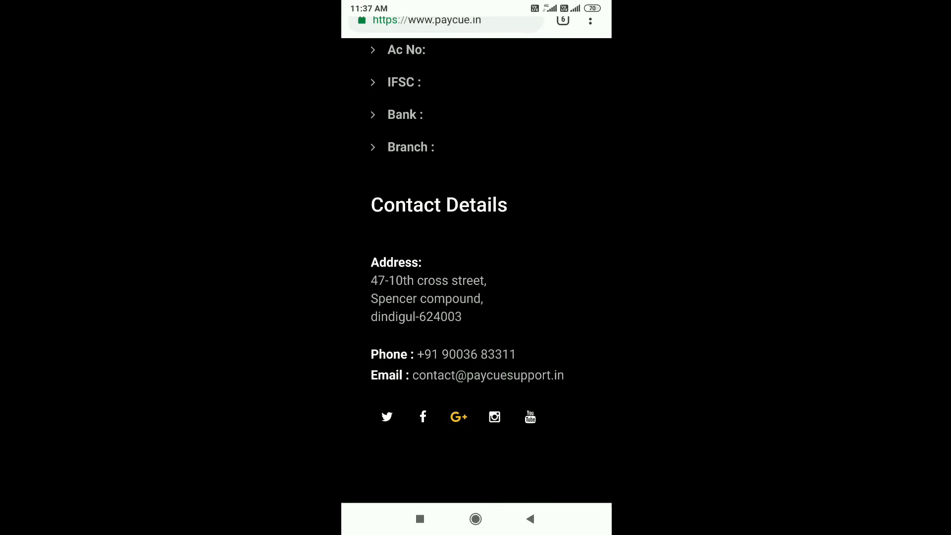
# Step: Read through PayCue's About page company story and vision down to the footer
pyautogui.scroll(-3)
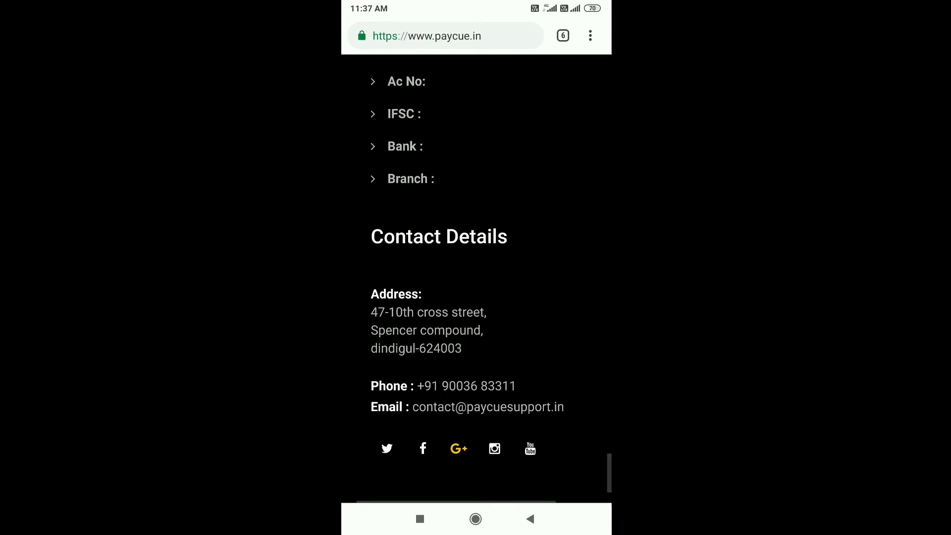
pyautogui.scroll(3)
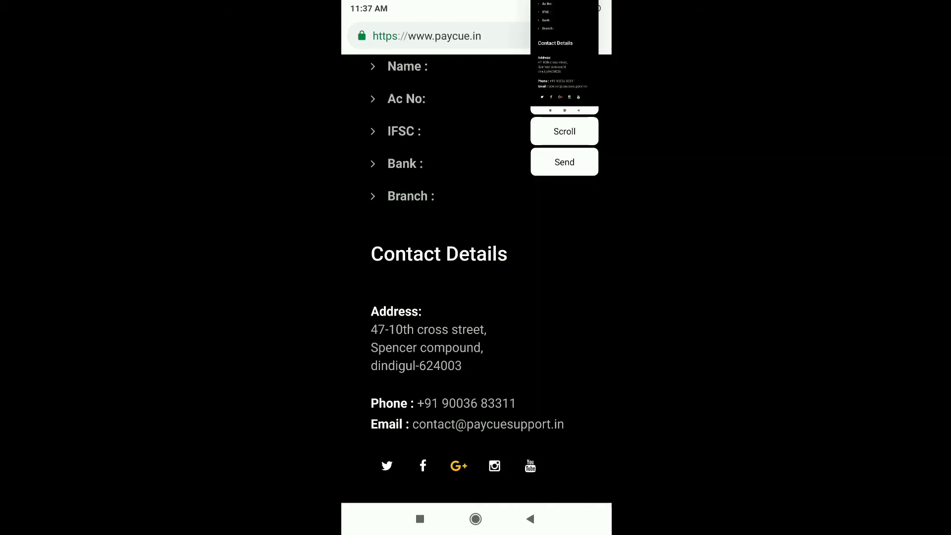
pyautogui.scroll(3)
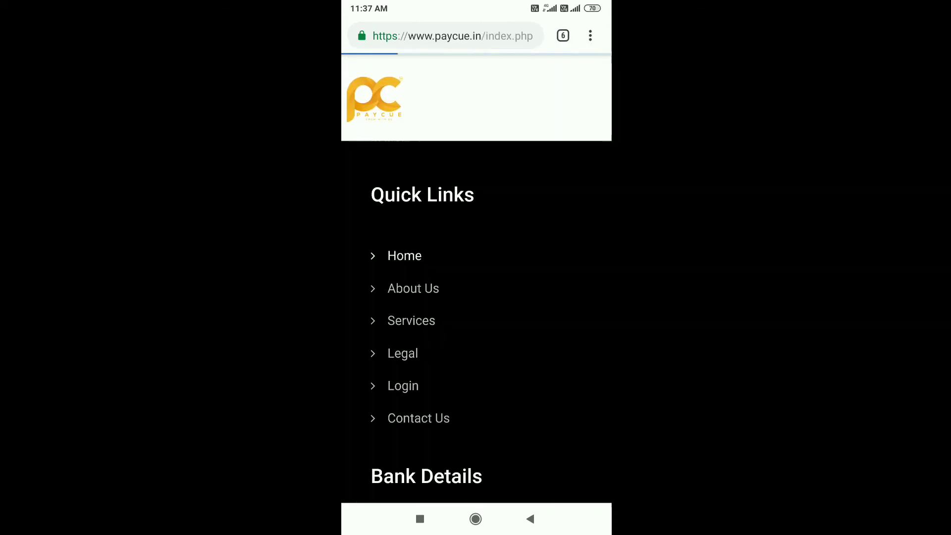
pyautogui.scroll(3)
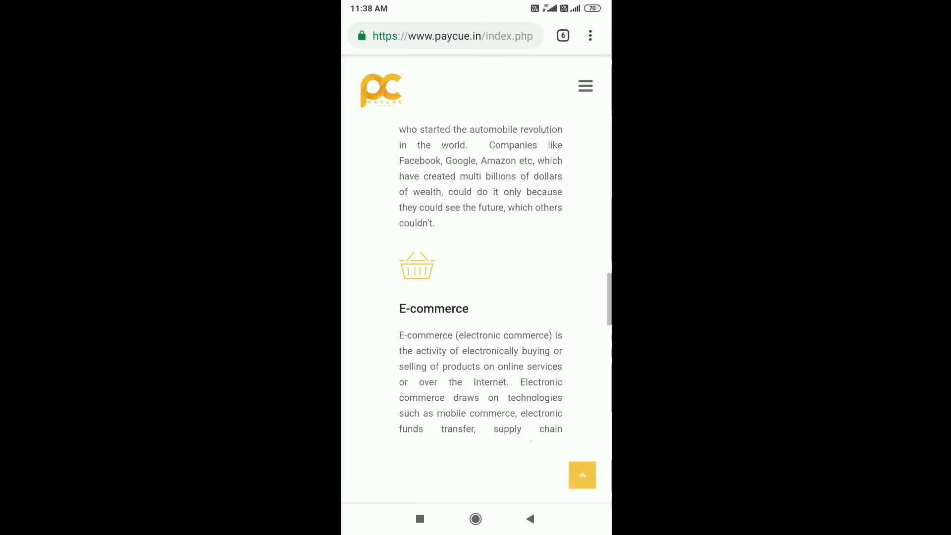
pyautogui.scroll(-3)
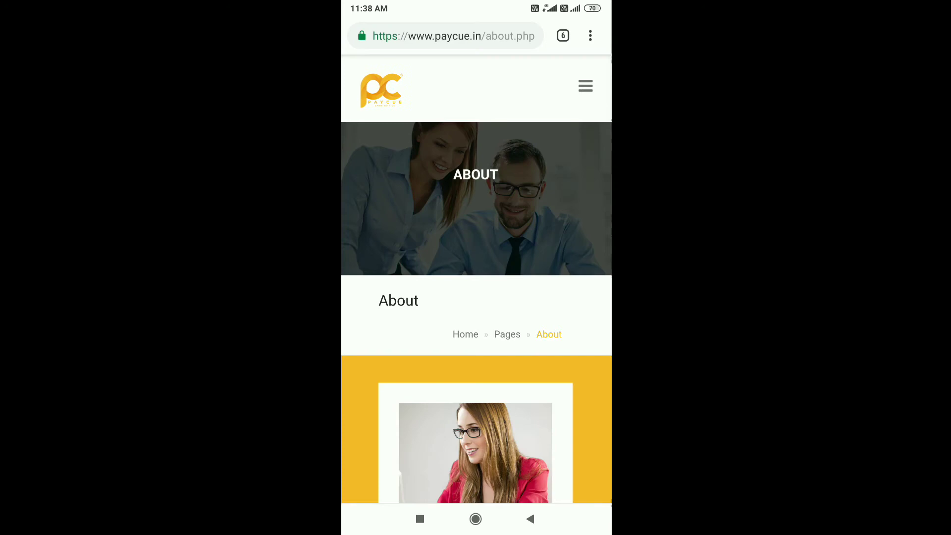
pyautogui.scroll(-3)
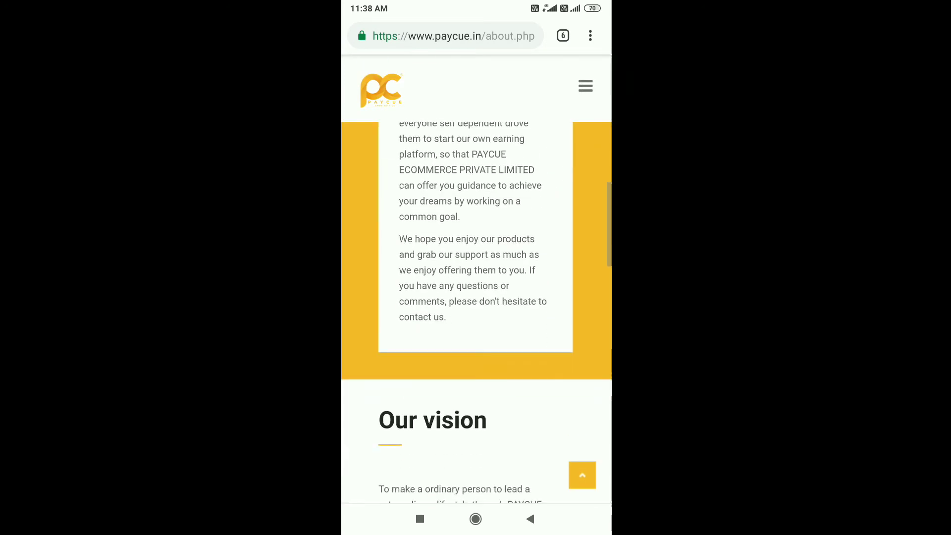
pyautogui.scroll(-3)
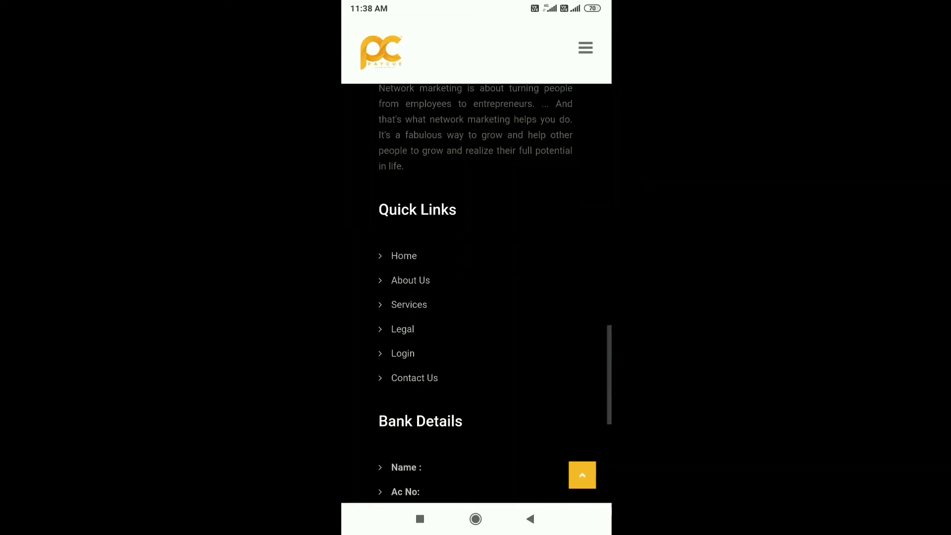
pyautogui.click(410, 280)
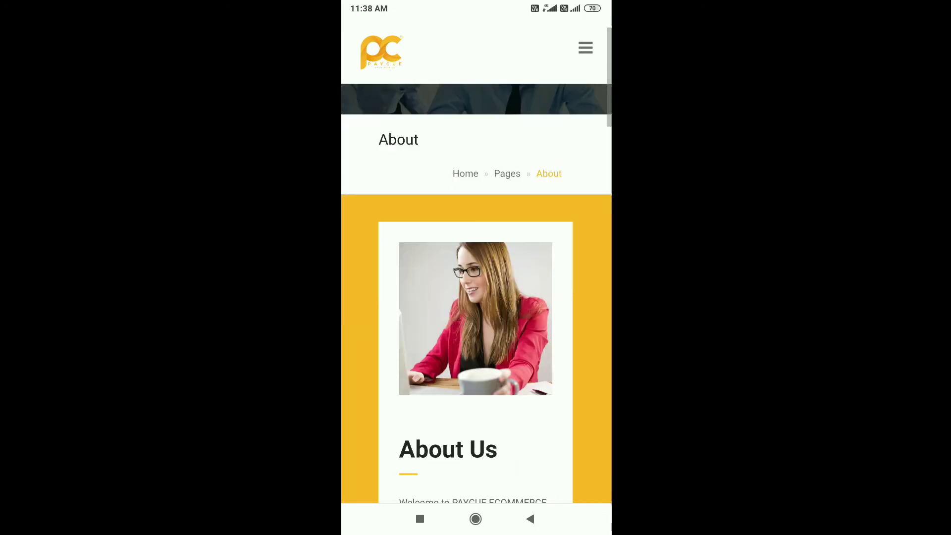
pyautogui.scroll(-3)
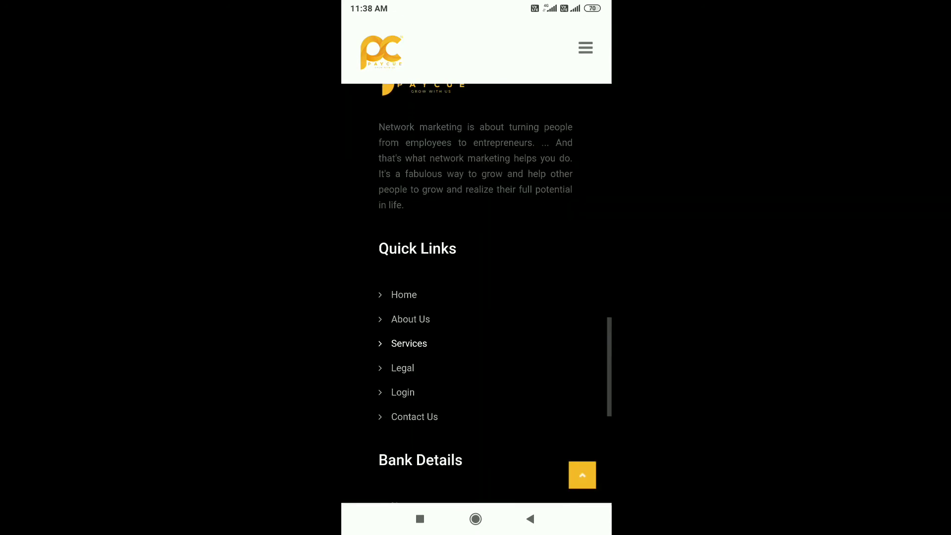
pyautogui.scroll(3)
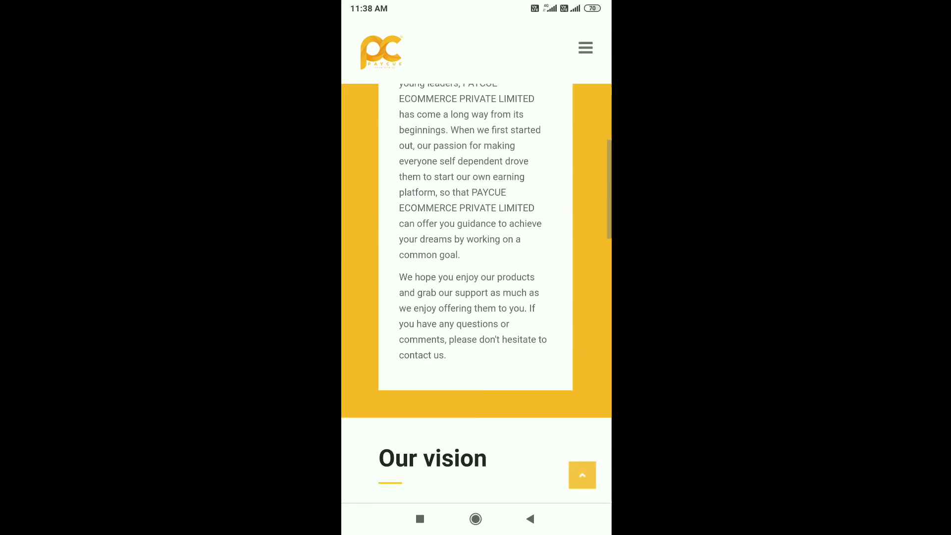
pyautogui.scroll(-3)
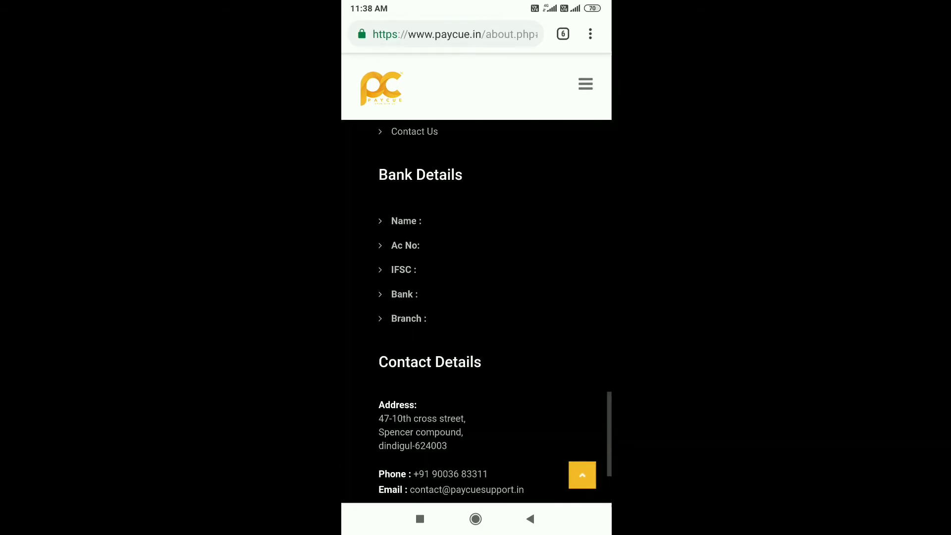
pyautogui.scroll(3)
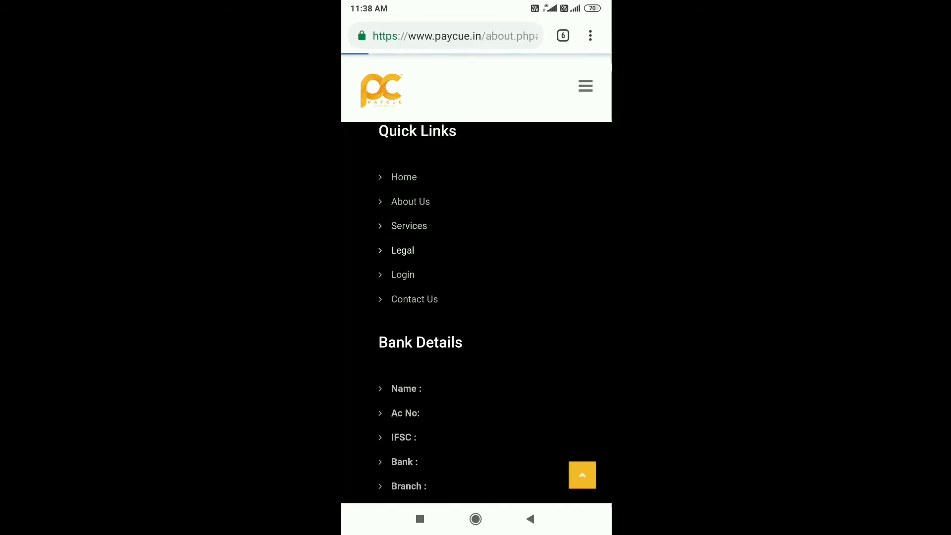
# Step: View PayCue's Legal page certificates, enlarging and closing the incorporation certificate
pyautogui.click(402, 250)
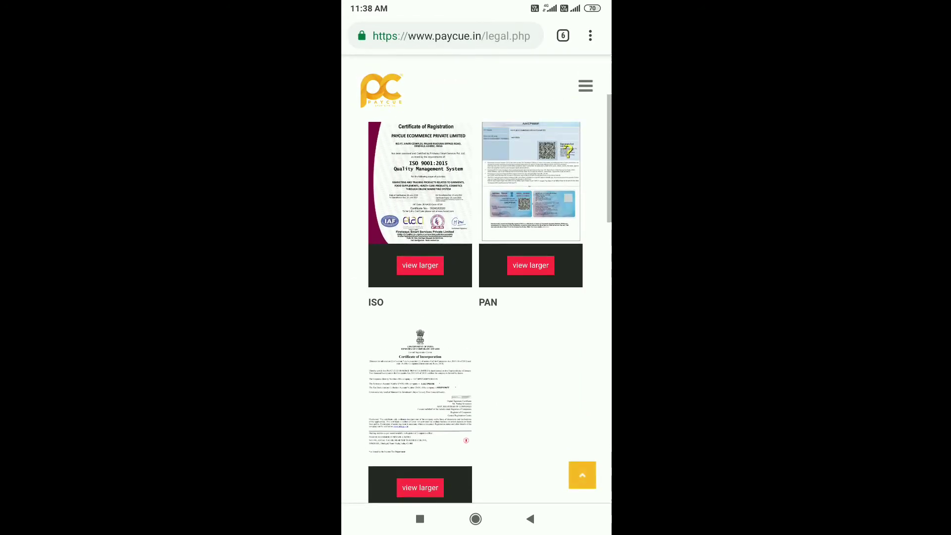
pyautogui.scroll(-3)
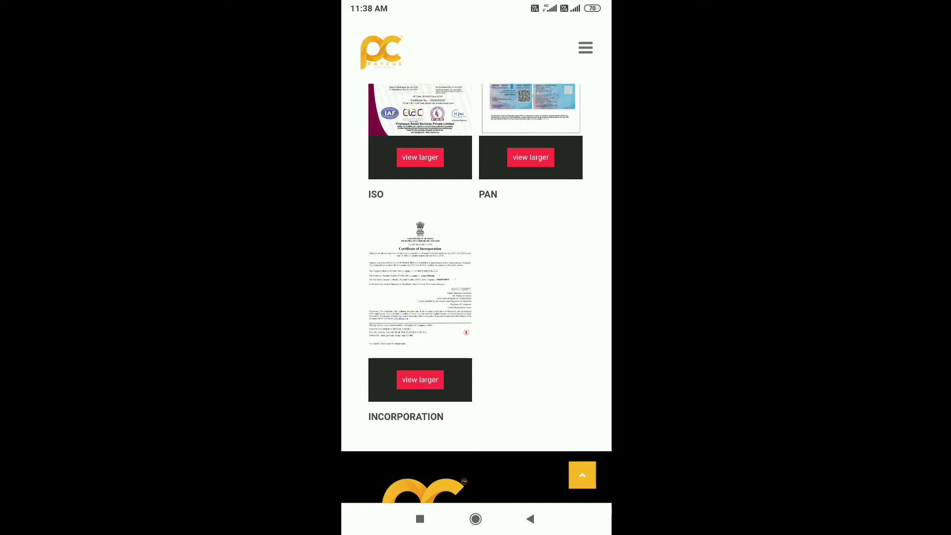
pyautogui.click(420, 379)
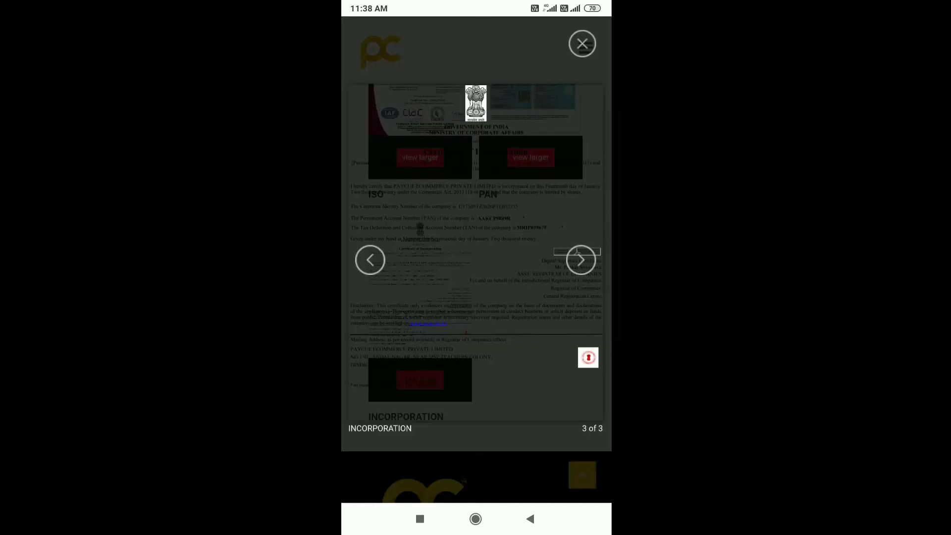
pyautogui.click(581, 43)
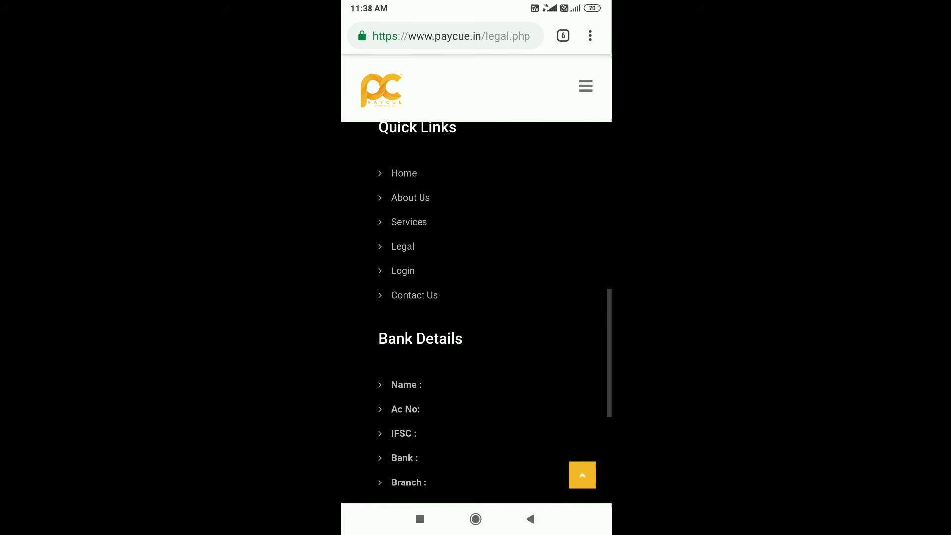
pyautogui.click(402, 271)
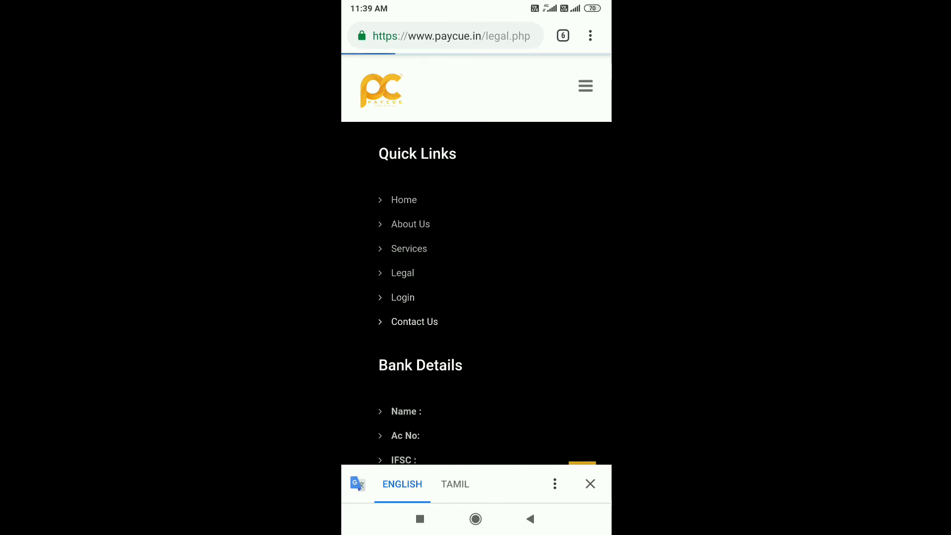
pyautogui.click(414, 321)
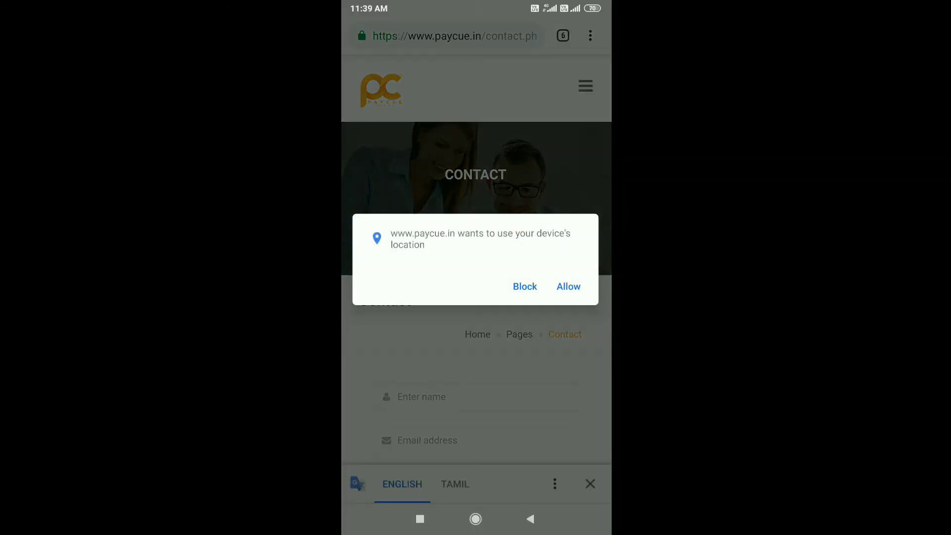
pyautogui.click(567, 286)
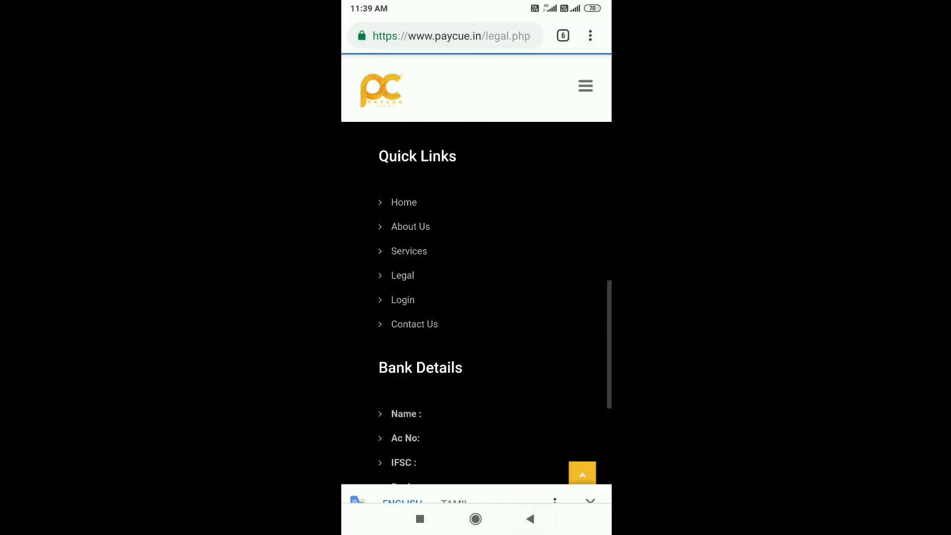
pyautogui.scroll(-3)
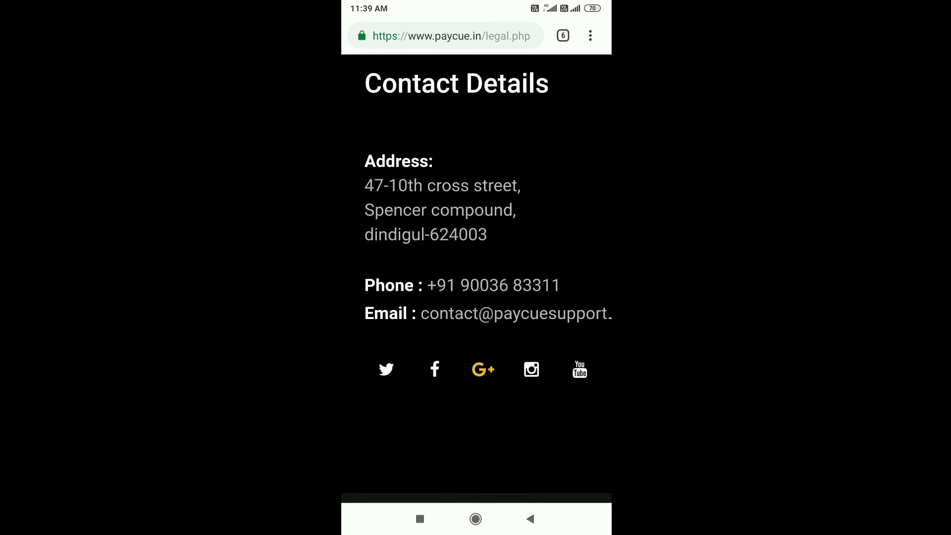
pyautogui.scroll(3)
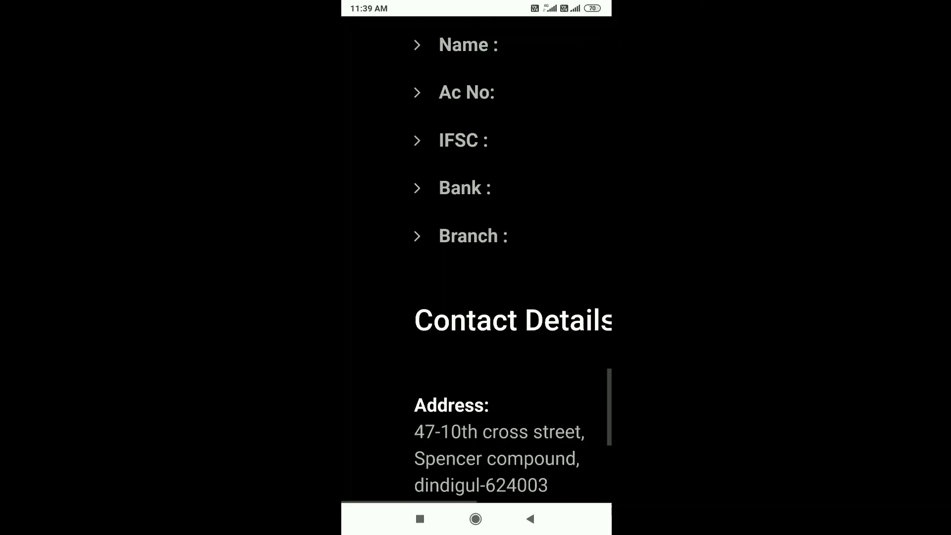
pyautogui.scroll(3)
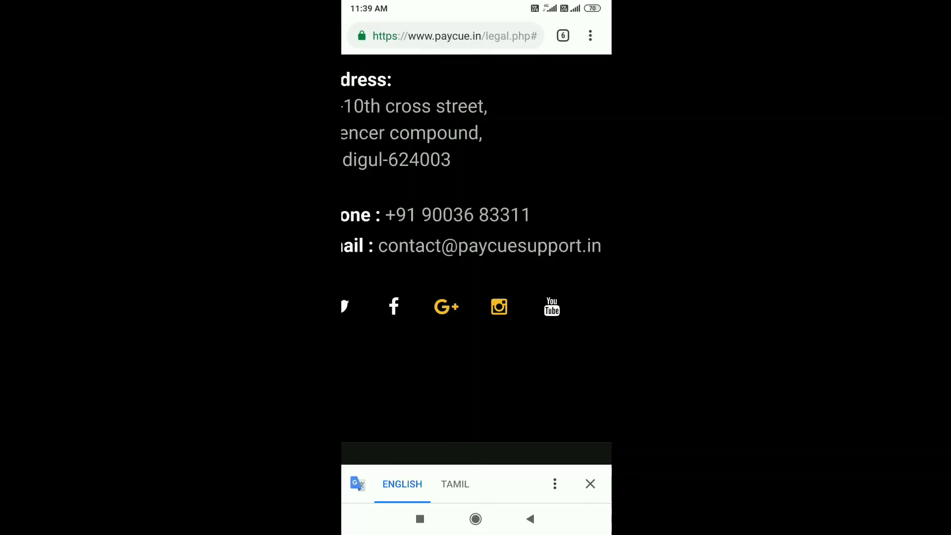
pyautogui.scroll(-3)
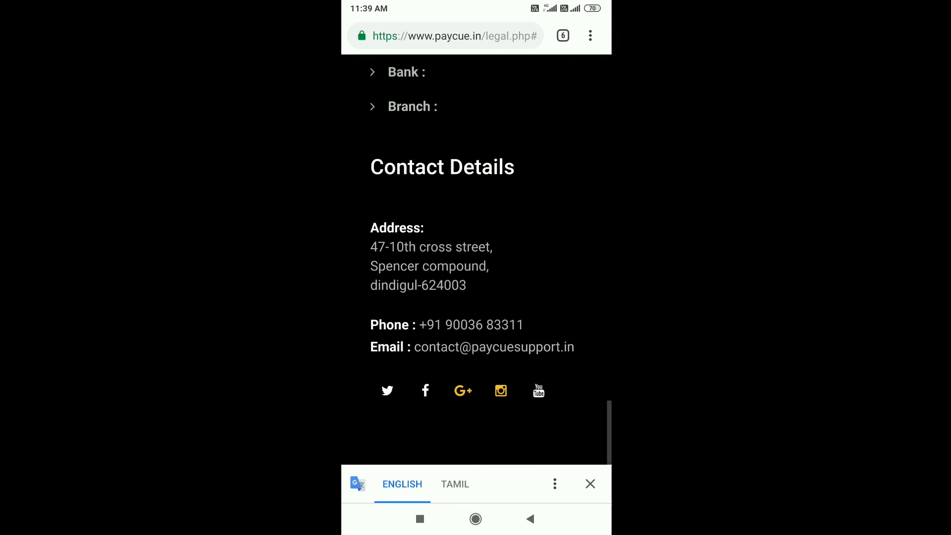
pyautogui.click(589, 483)
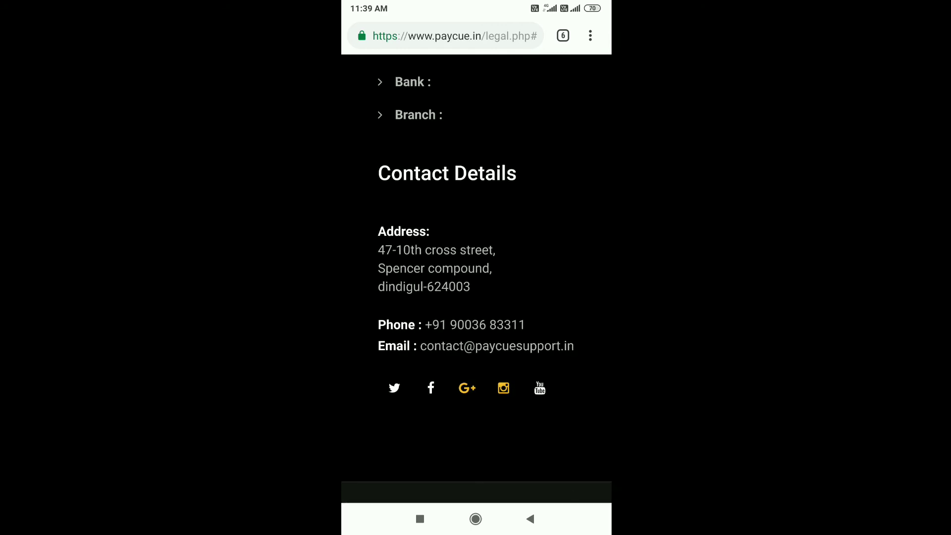
pyautogui.scroll(3)
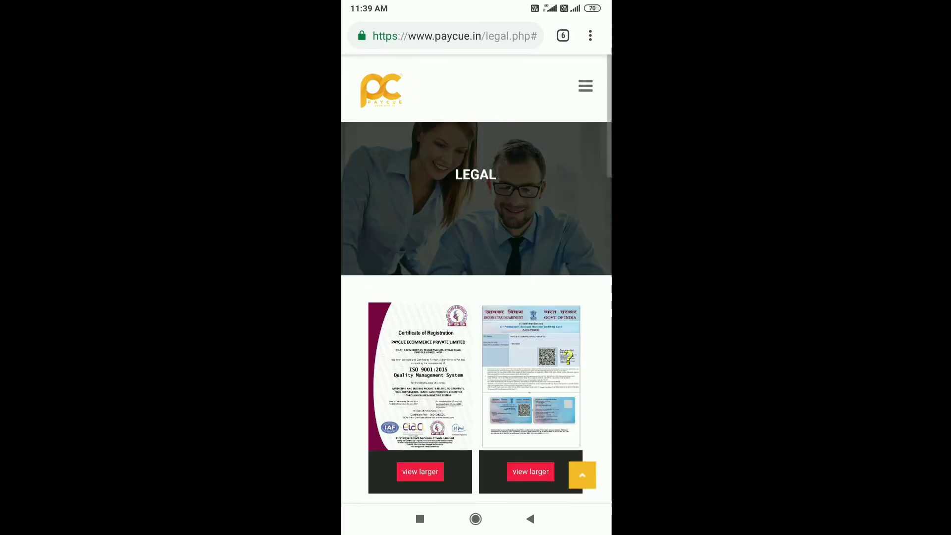
pyautogui.scroll(-3)
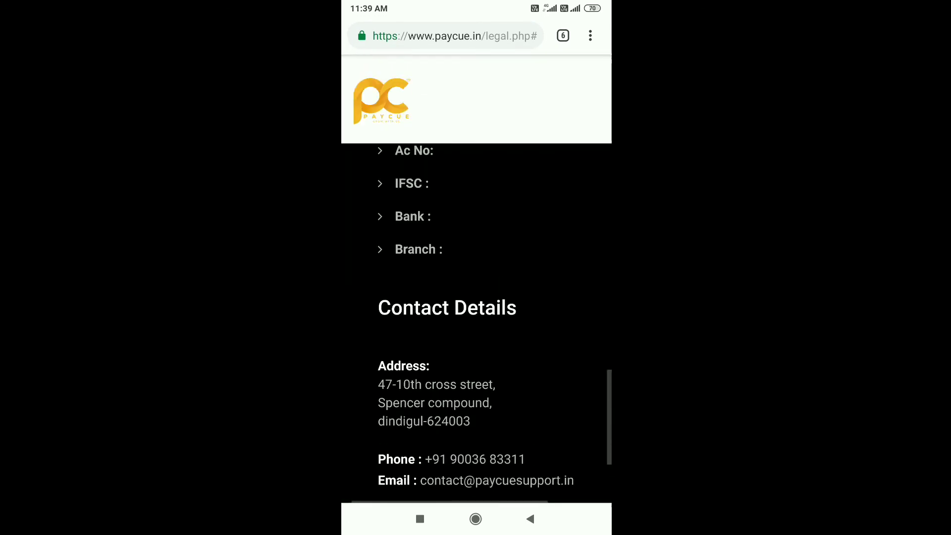
pyautogui.scroll(3)
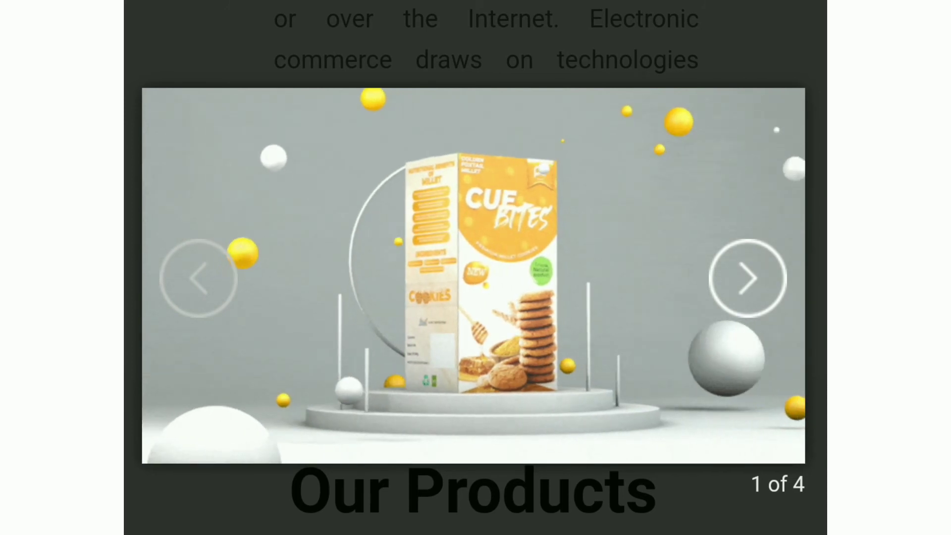
# Step: Page through the product gallery past CUE PRO and Cue Tea to CUE BAR, slide 4 of 4
pyautogui.click(749, 277)
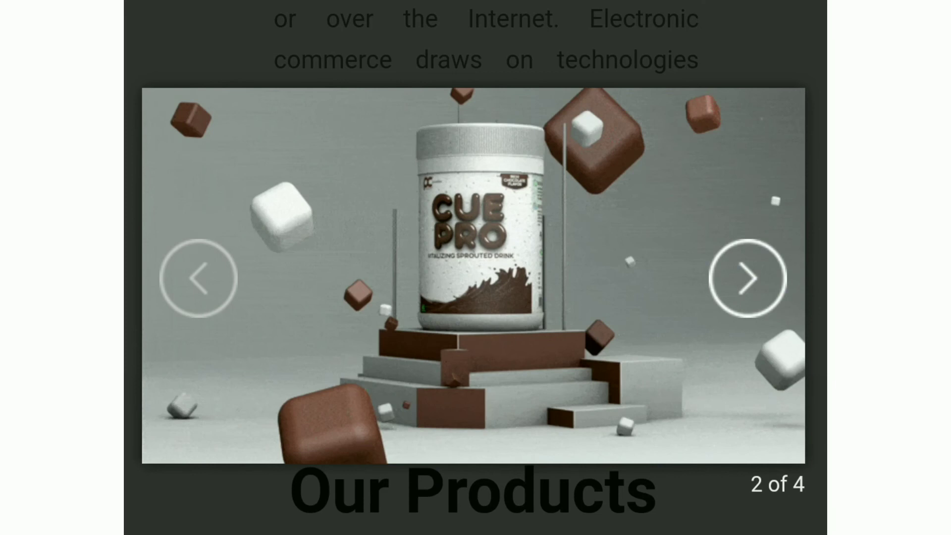
pyautogui.click(747, 277)
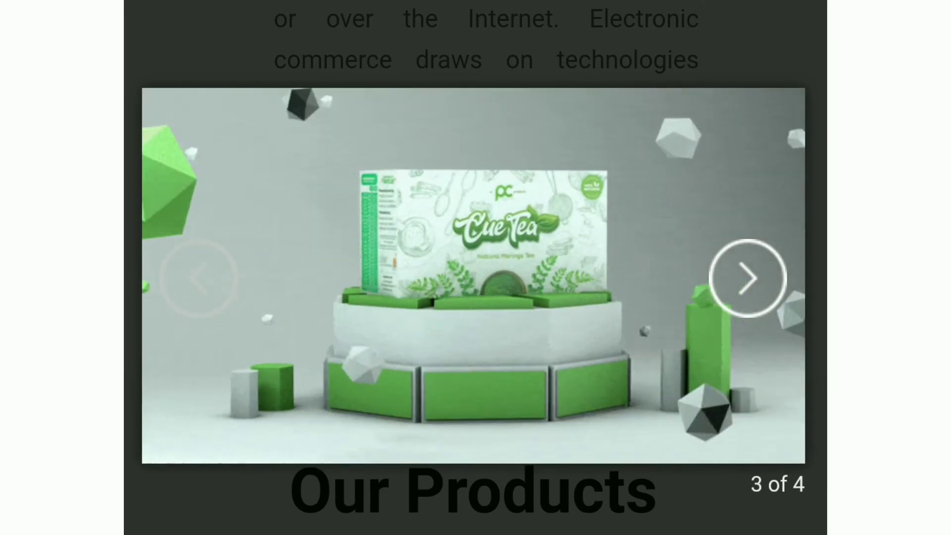
pyautogui.click(749, 277)
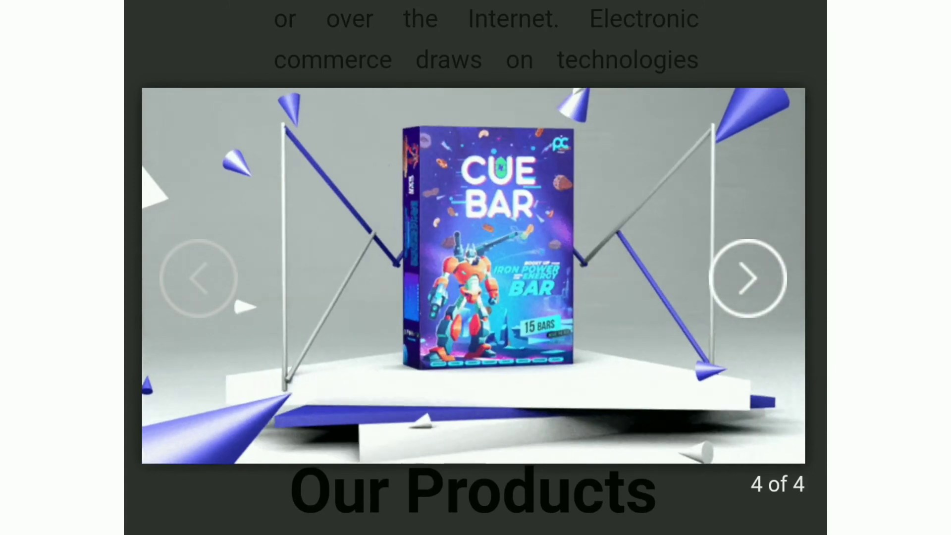